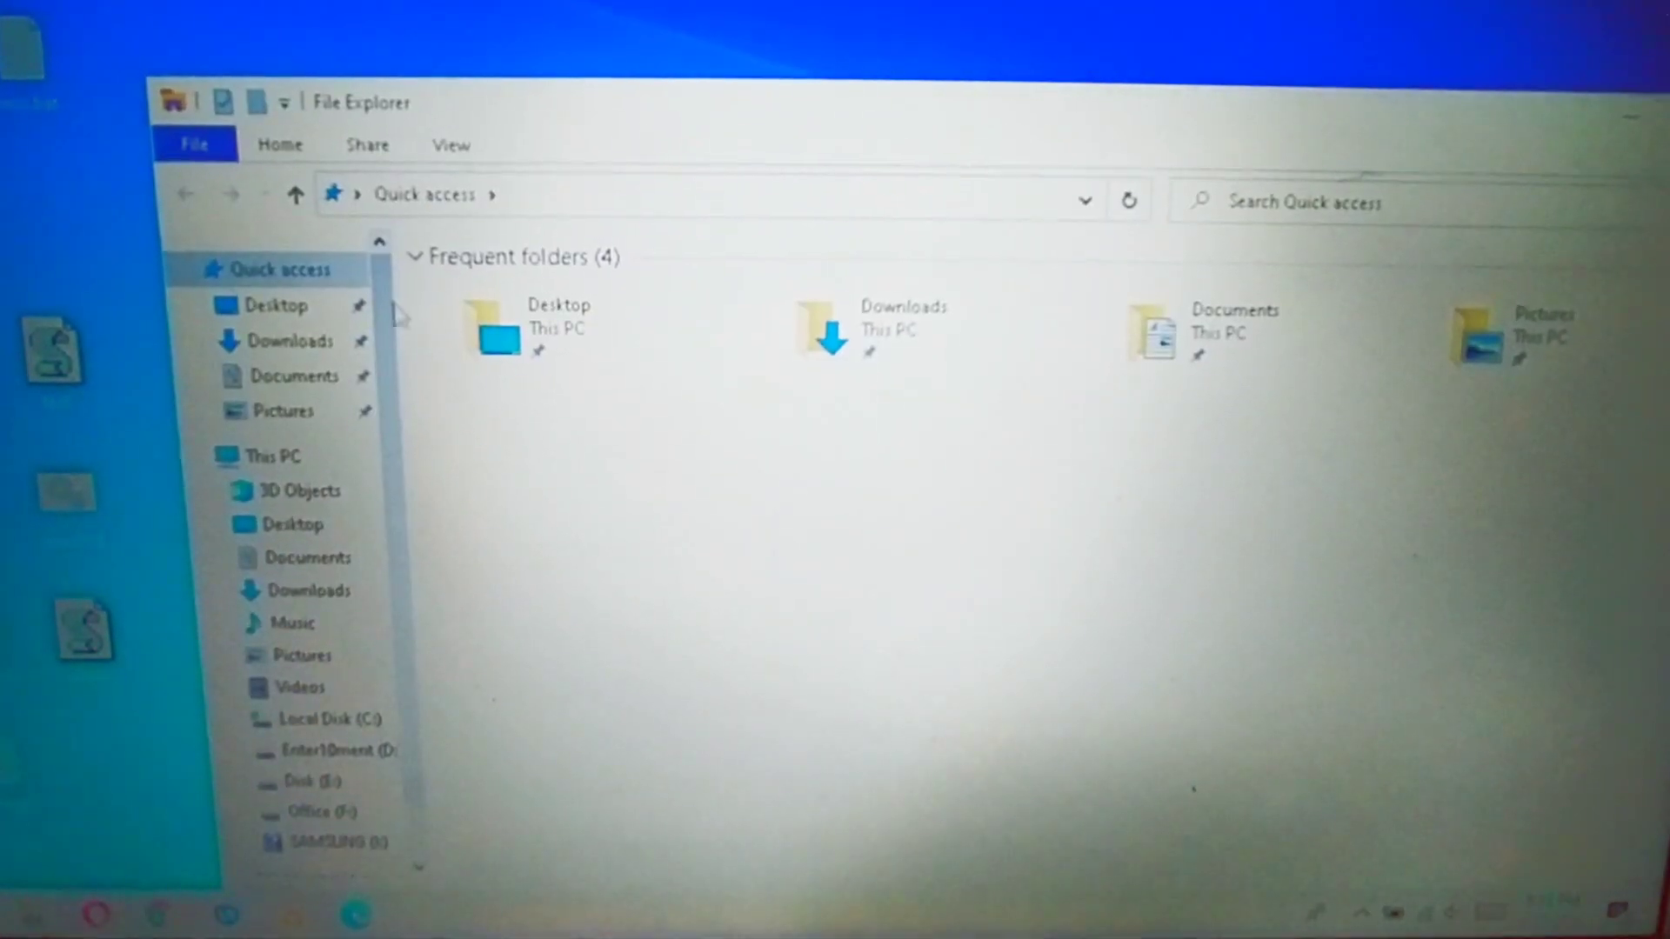
Launch Computer Management from This PC and show the disk layout in Disk Management.
{"action": "right_click", "coordinate": [275, 456]}
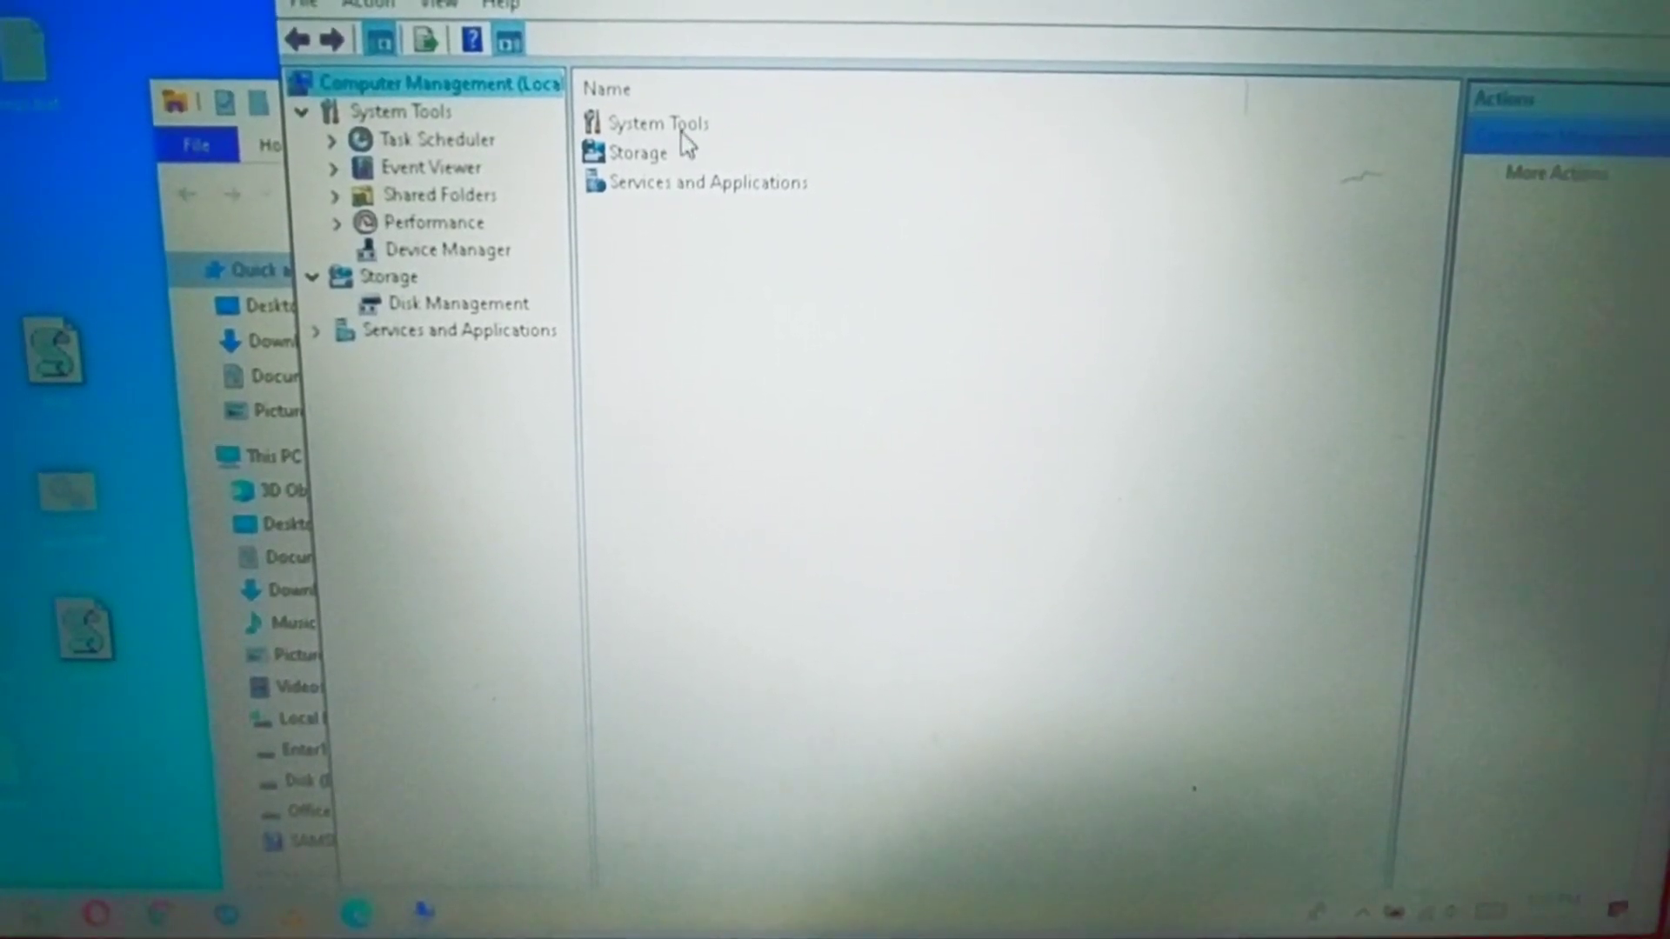
{"action": "left_click", "coordinate": [640, 153]}
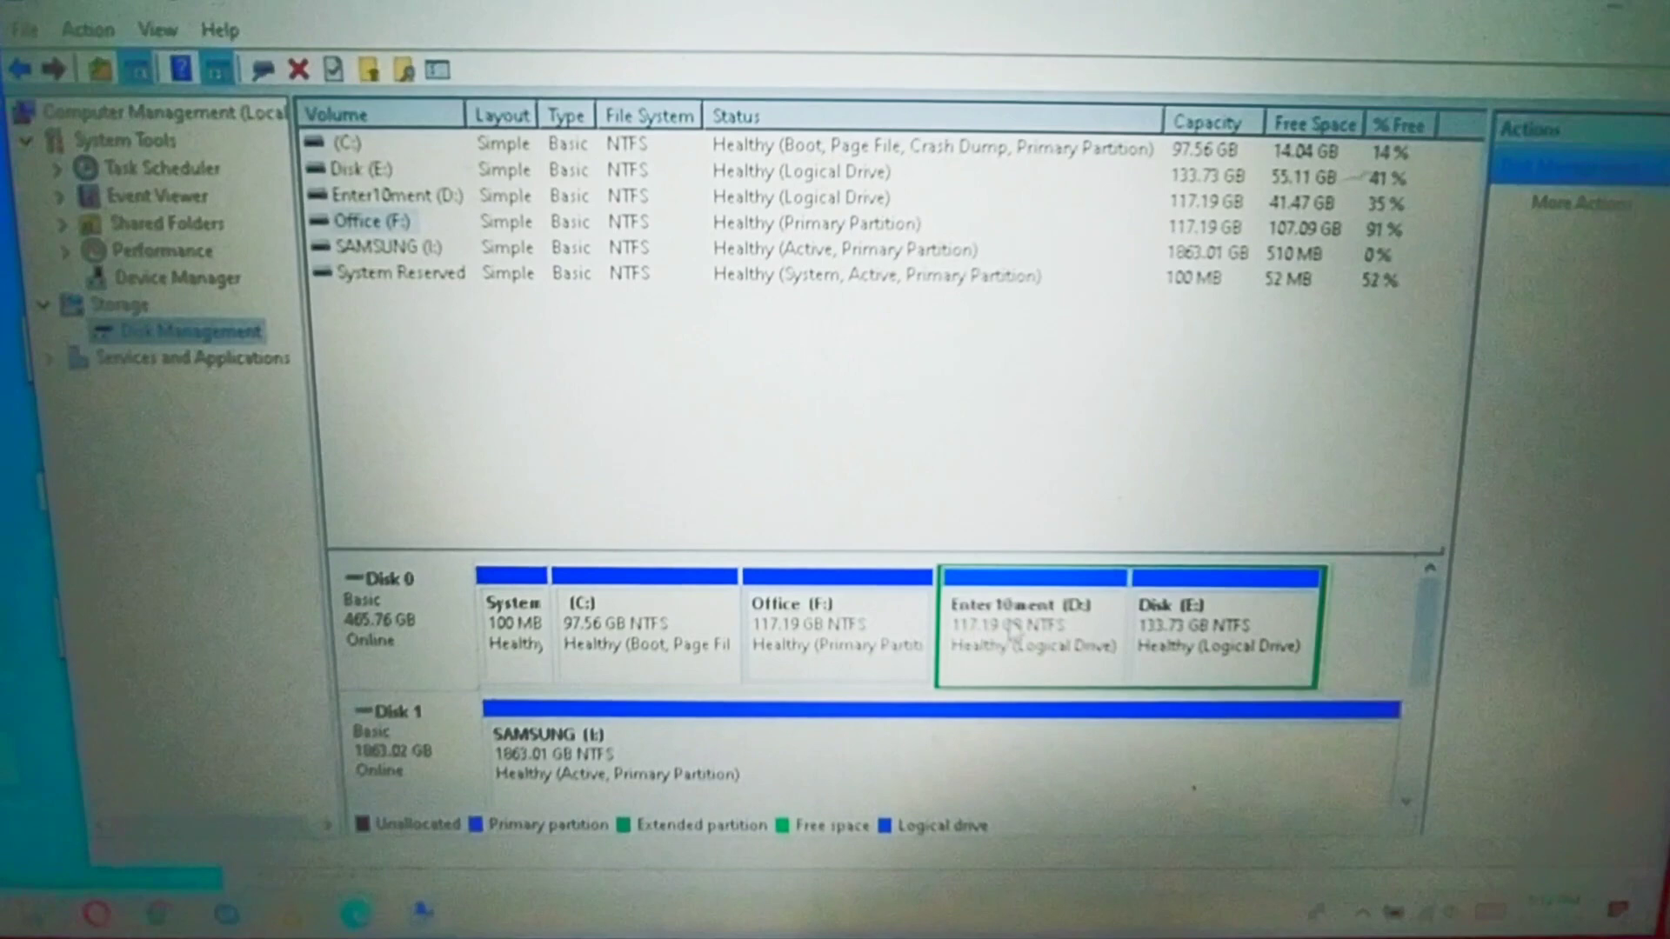
Show the volume options (Format, Shrink, Delete) for the Entertainment (D:) partition on Disk 0.
{"action": "right_click", "coordinate": [1028, 628]}
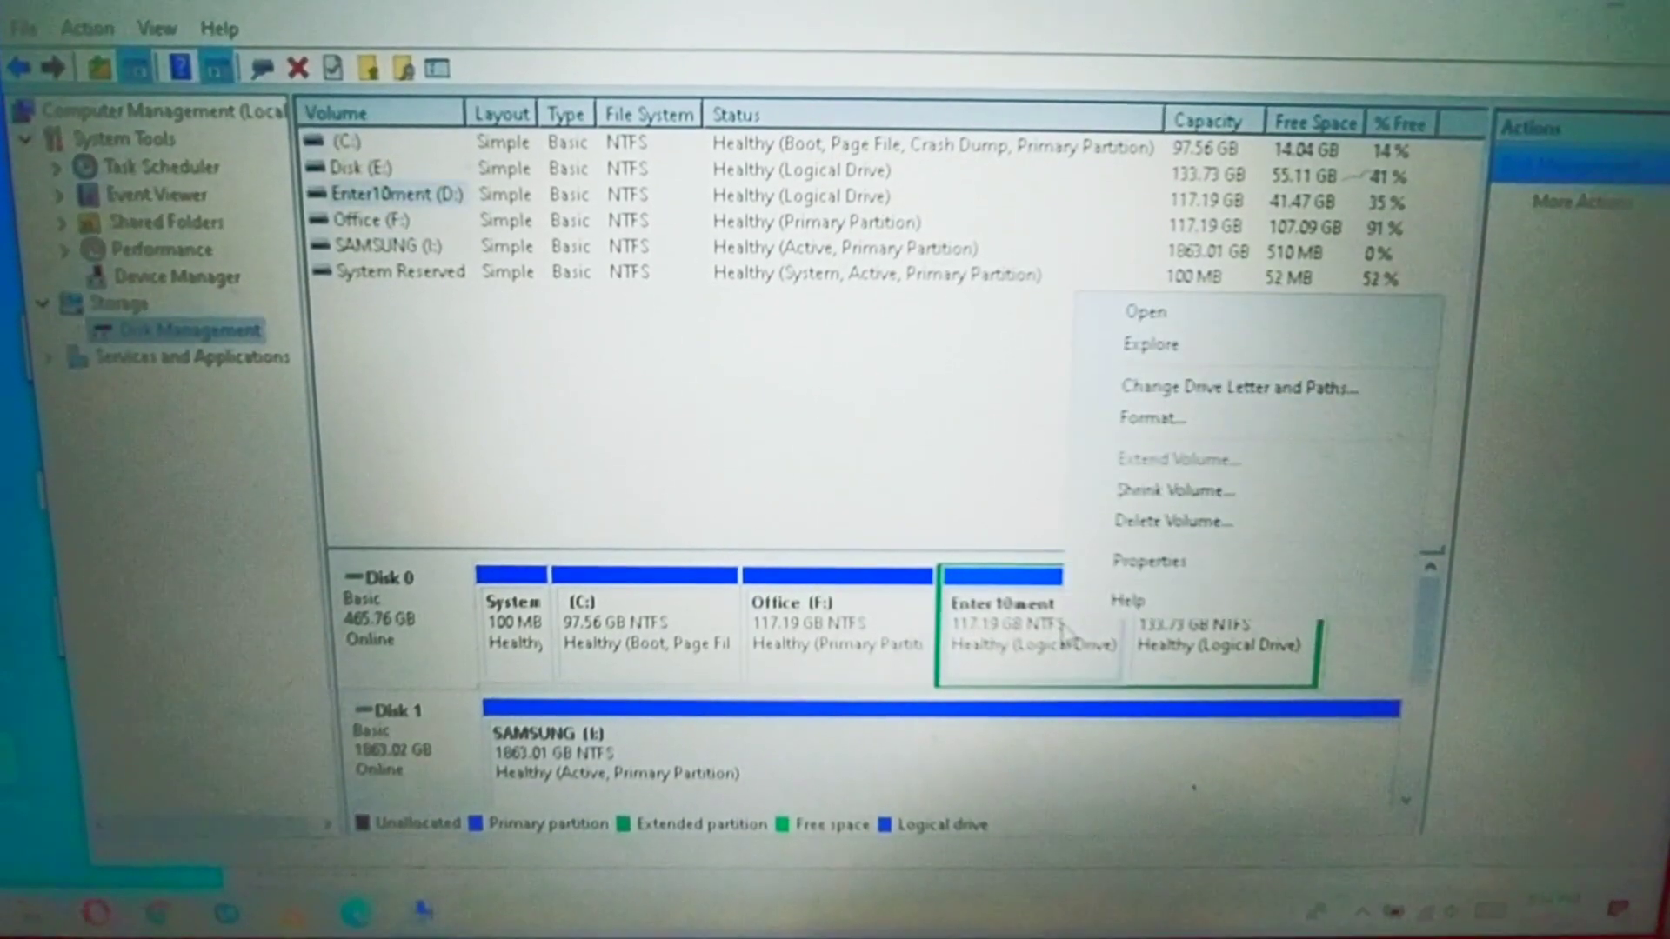
{"action": "mouse_move", "coordinate": [1171, 521]}
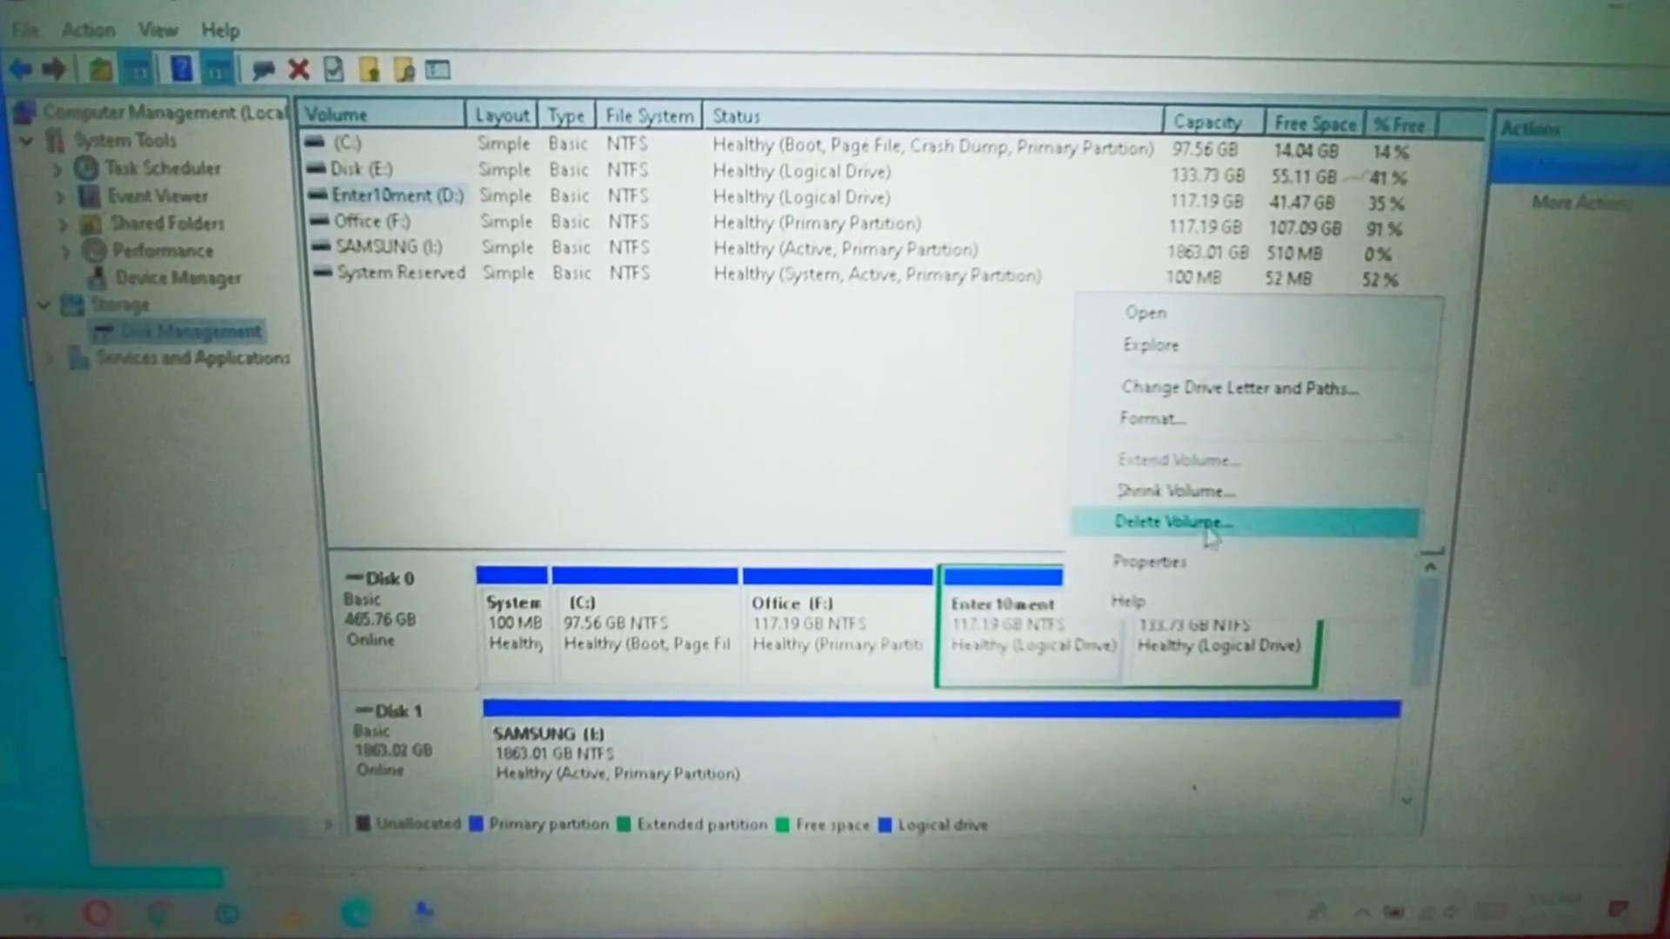
{"action": "mouse_move", "coordinate": [1174, 490]}
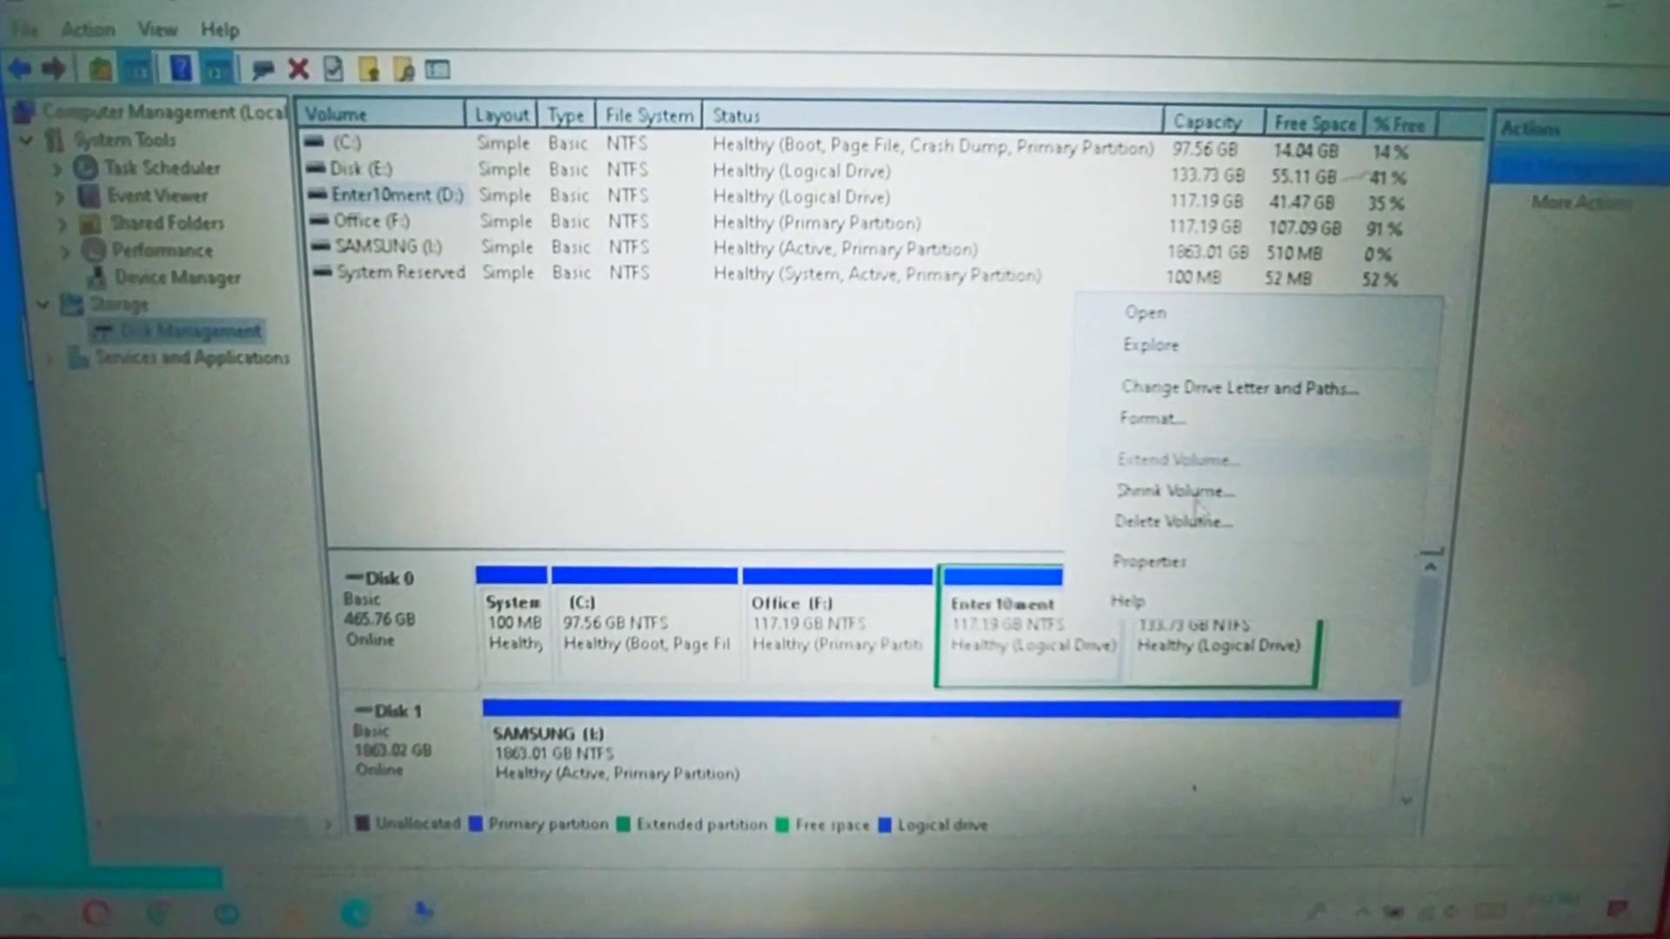
{"action": "mouse_move", "coordinate": [1171, 492]}
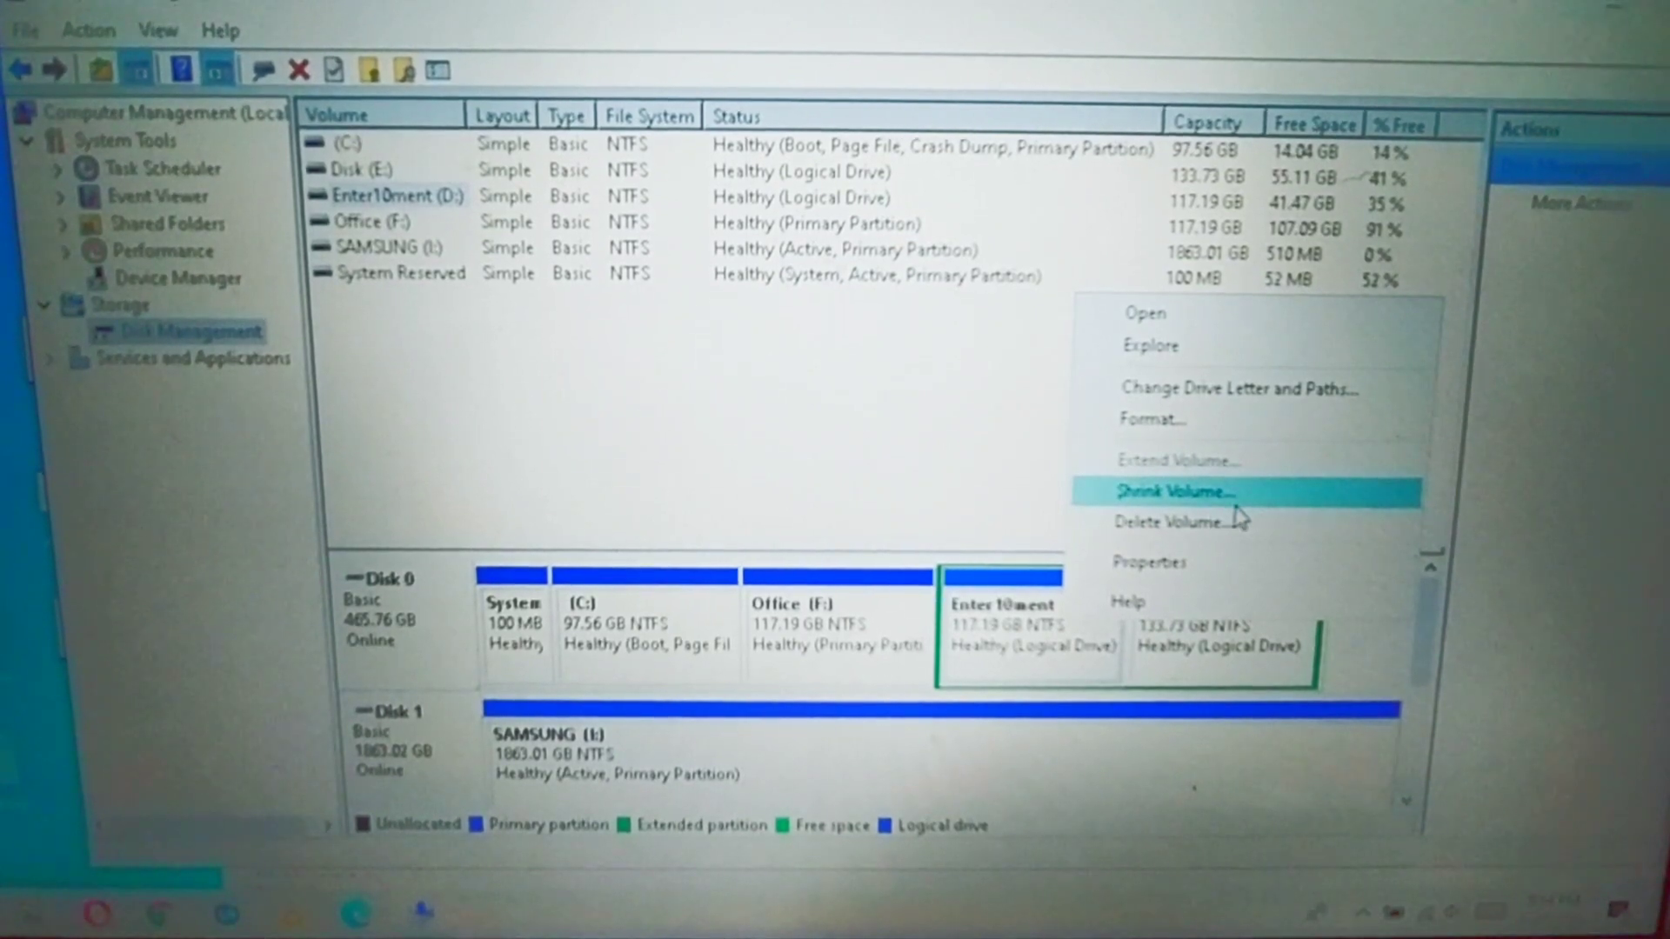
{"action": "mouse_move", "coordinate": [1214, 522]}
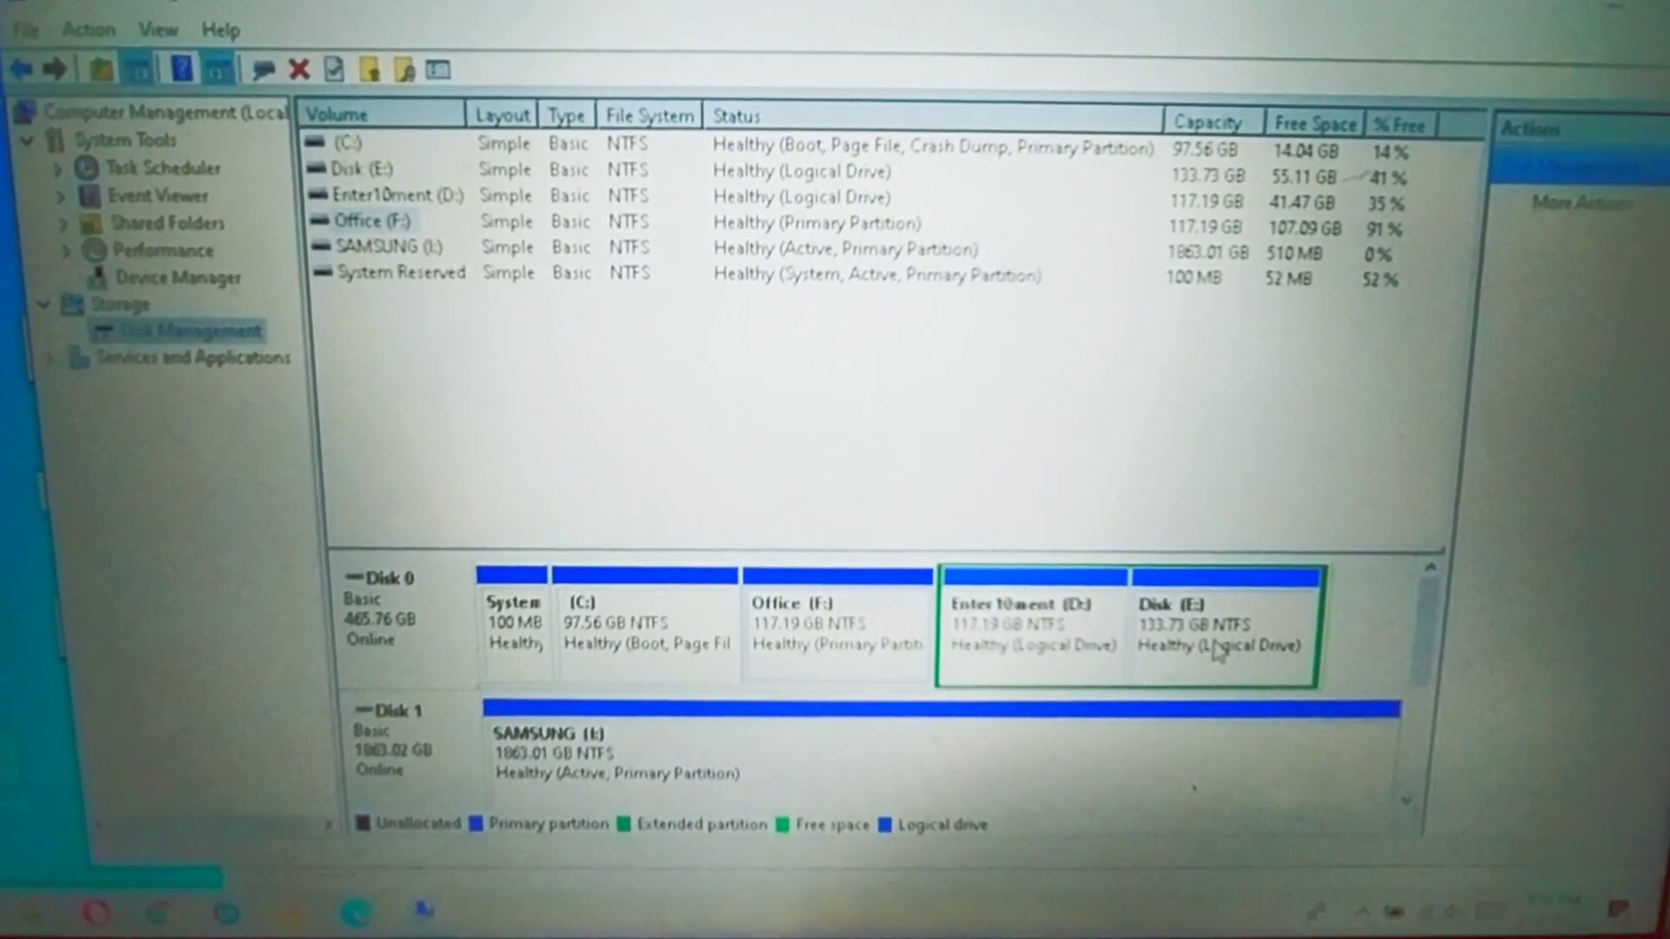
{"action": "mouse_move", "coordinate": [1098, 628]}
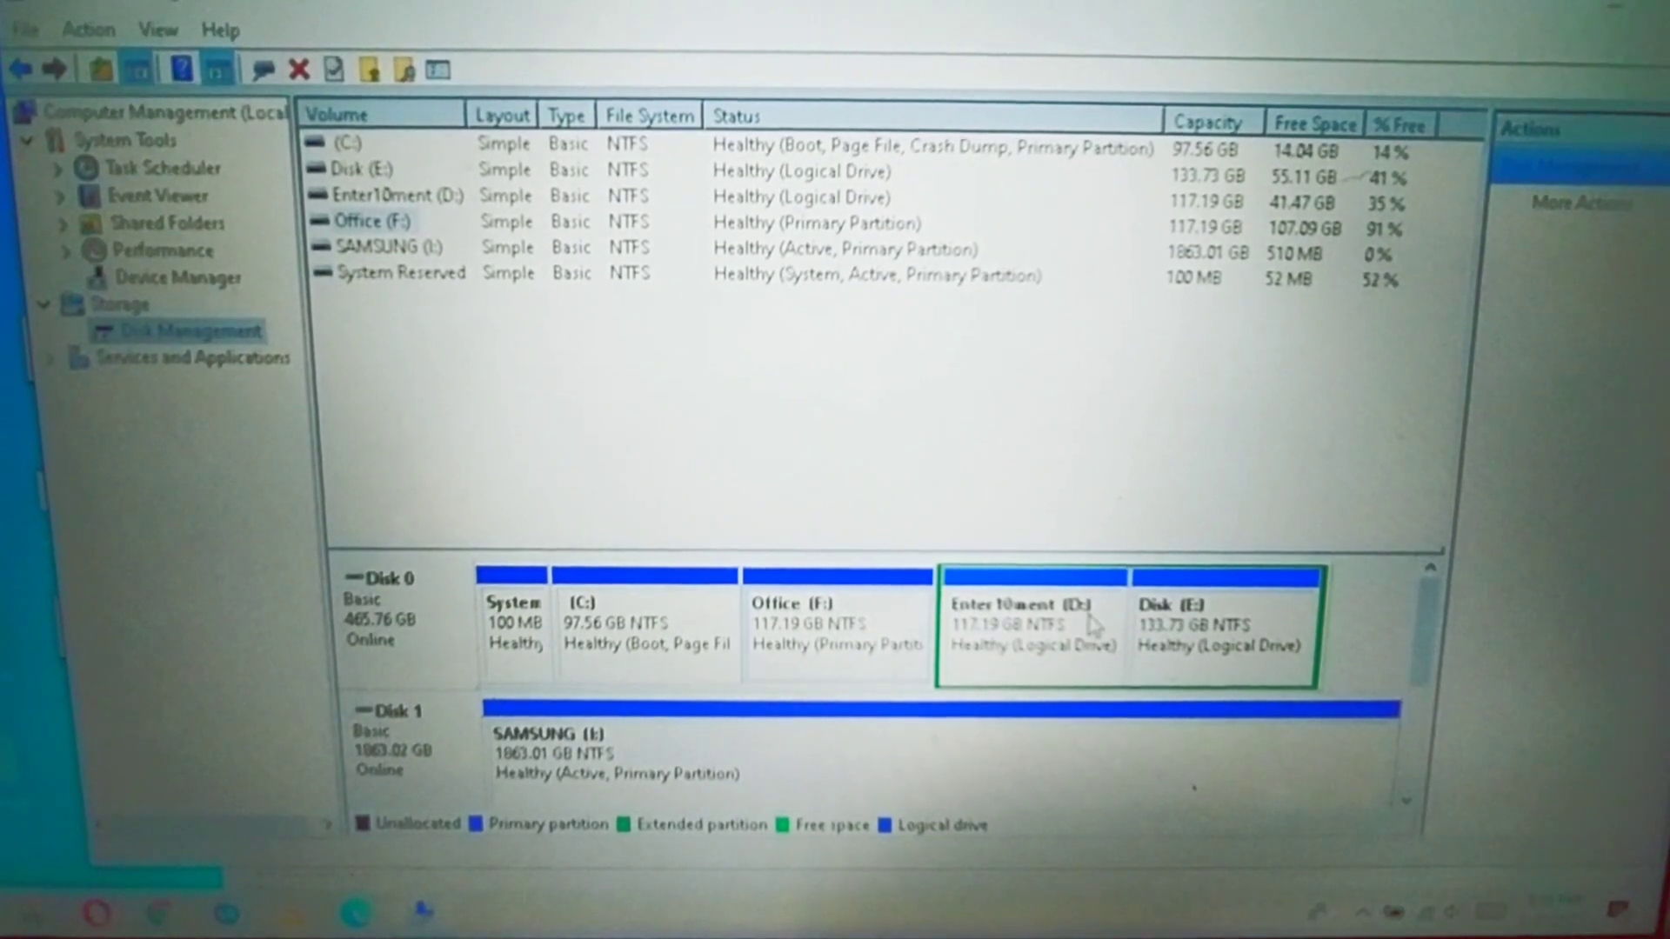